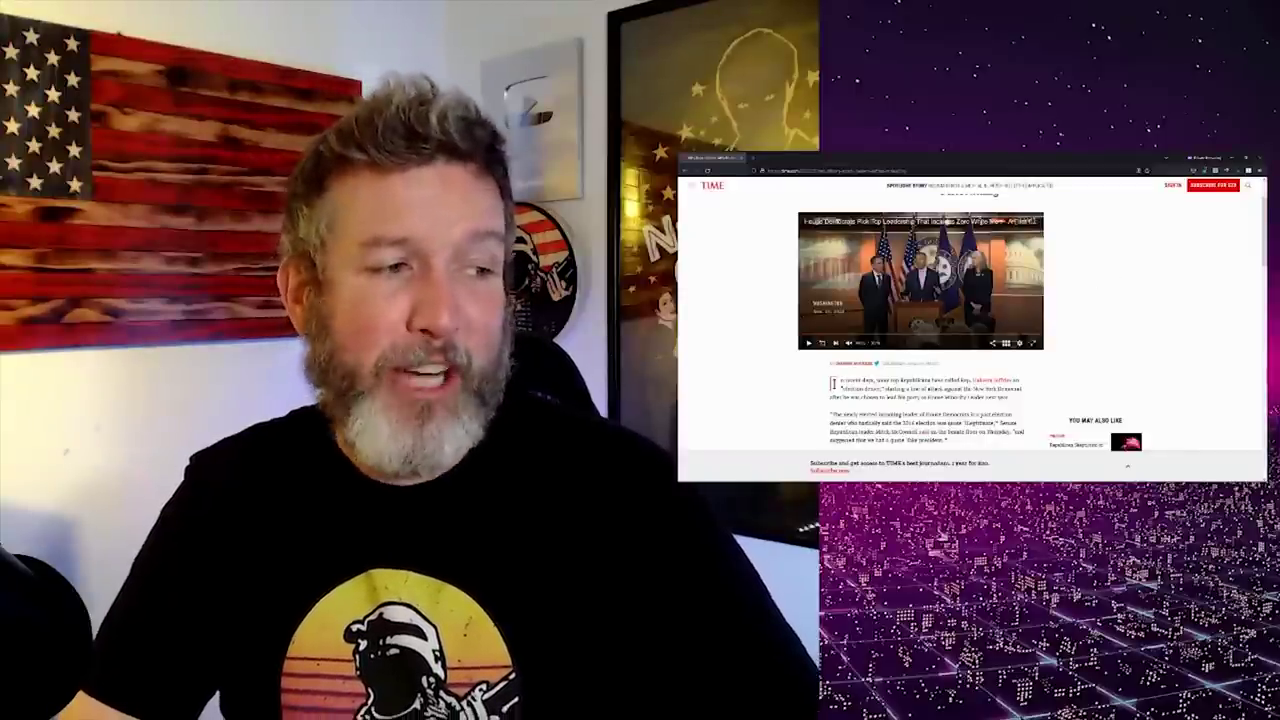
{"action": "scroll", "scroll_direction": "down", "scroll_amount": 3}
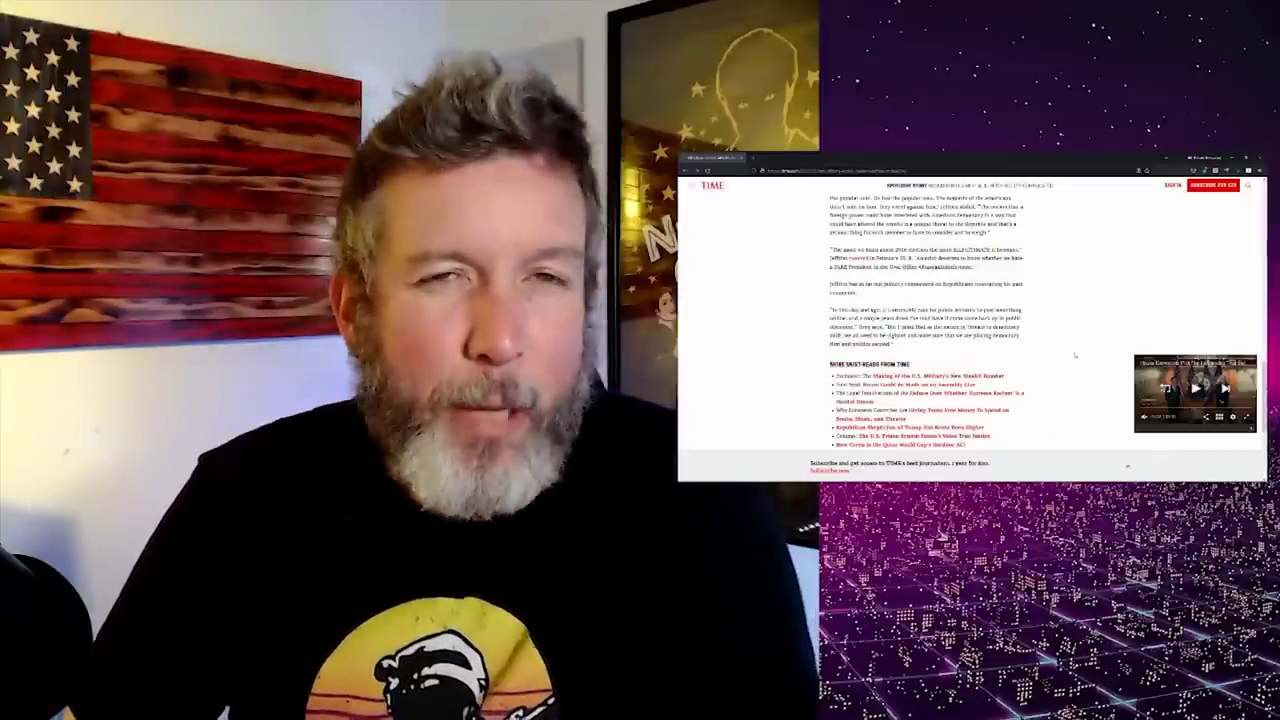